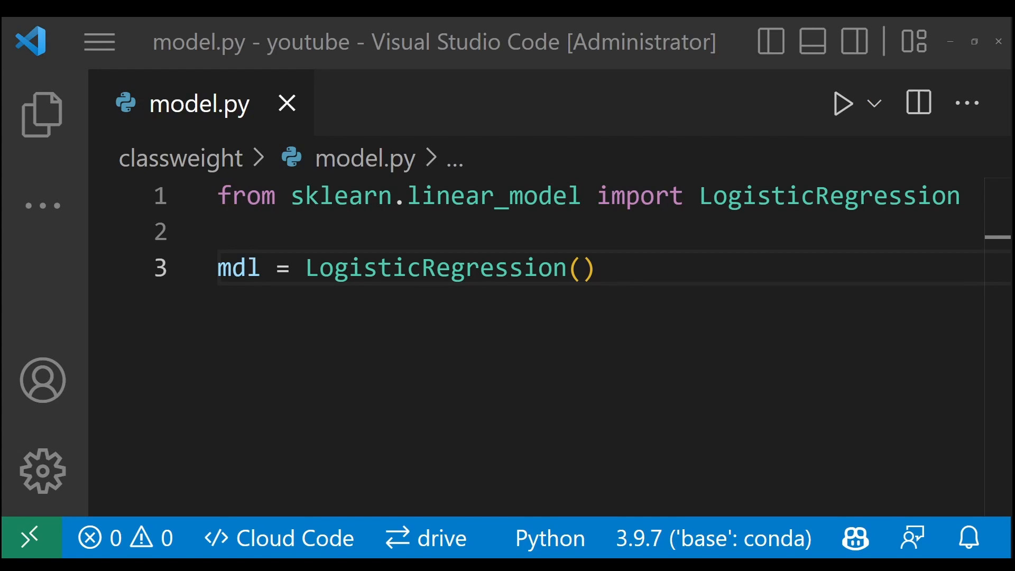
- Add class_weight='balanced' to the LogisticRegression call in model.py
type("class_weight='balanced'")
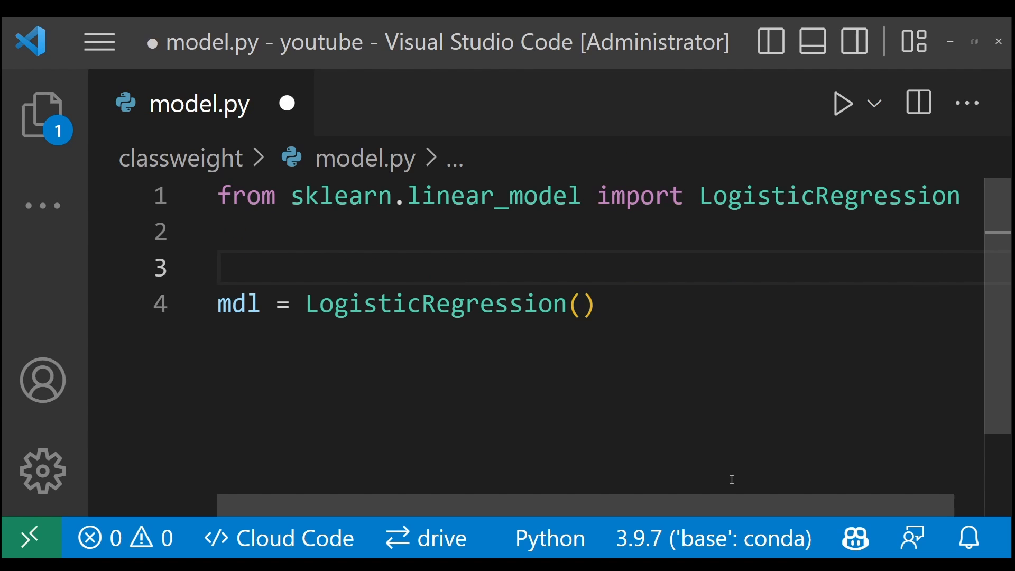
- Define class_weights = {0: 1, 1:9} and pass class_weight=class_weights to LogisticRegression
type("class_weights = {0: 1, 1:9}")
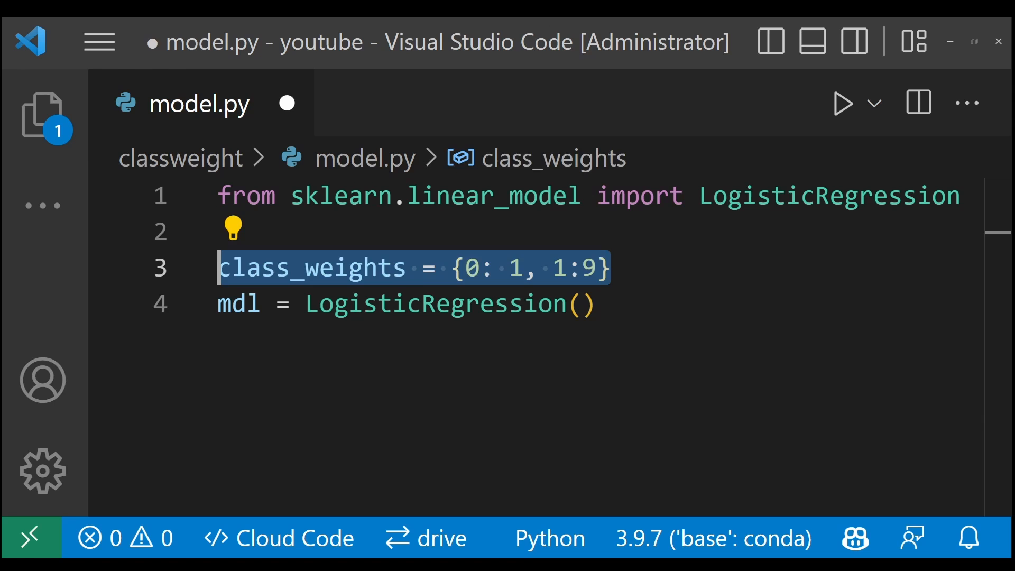
type("class_weight=class_weights")
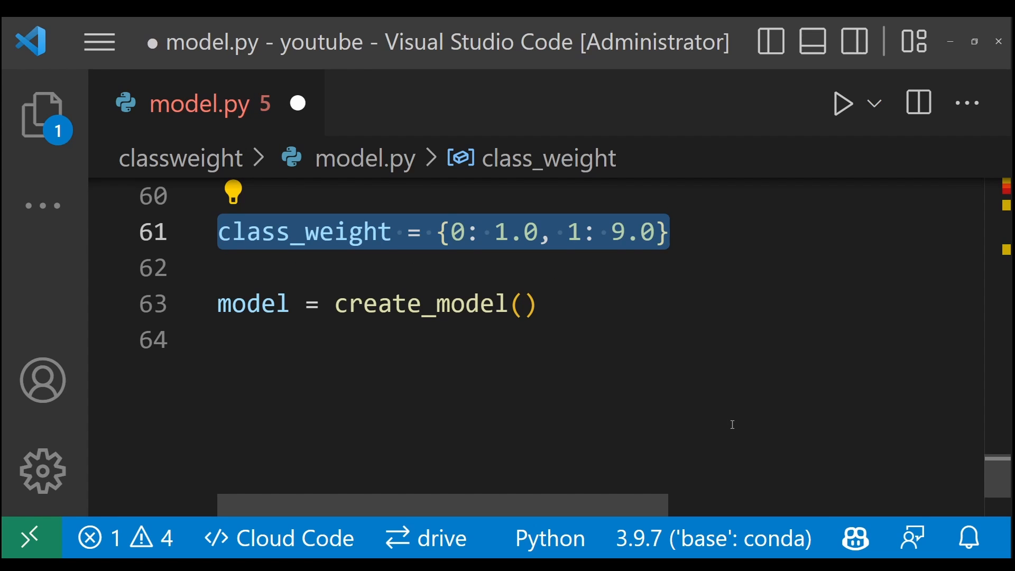
- Add model.fit(class_weight=class_weight) below model = create_model() for the Keras model
type("model.fit(class_weight=class_weight)")
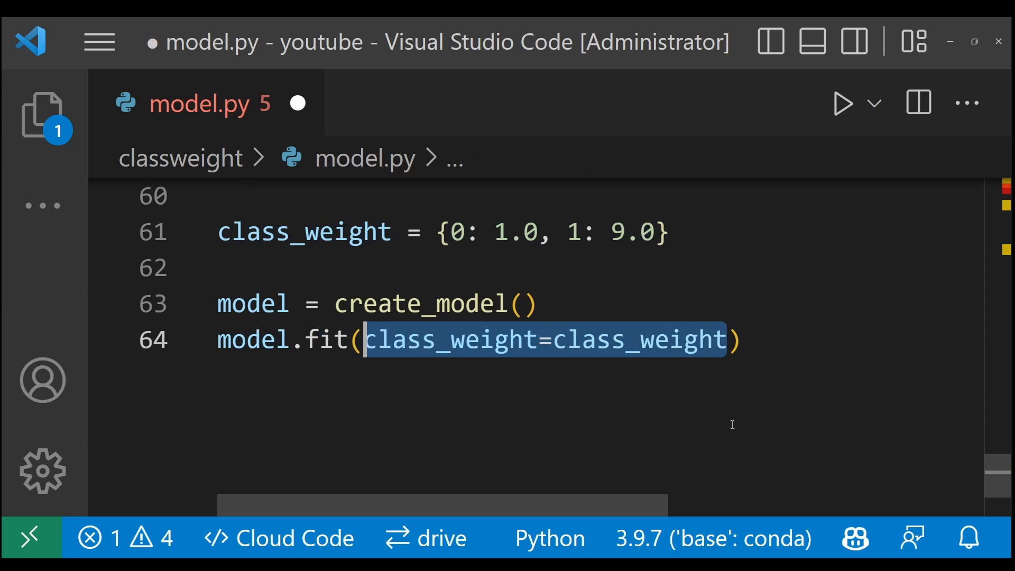
mouse_move(846, 383)
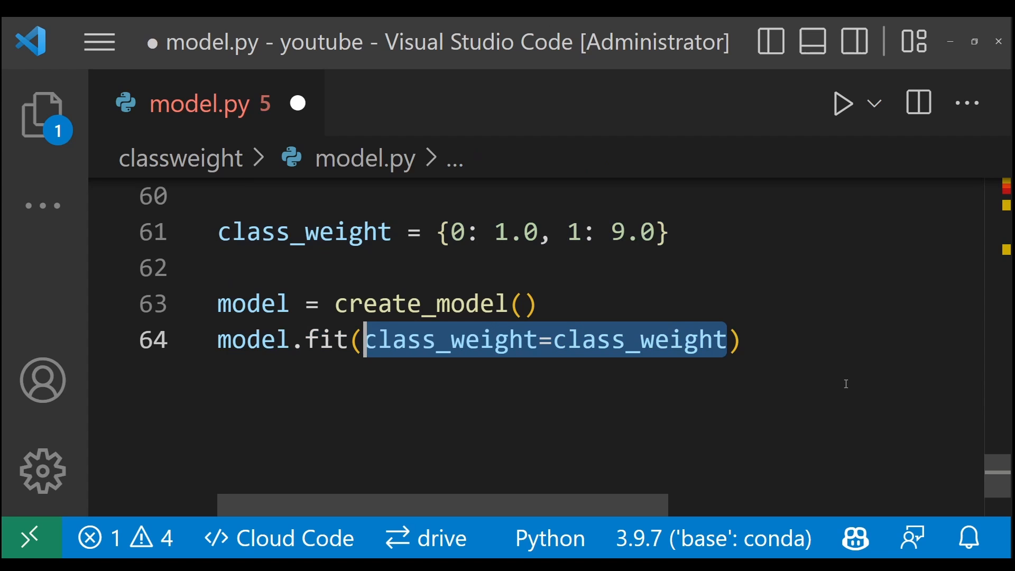
left_click(738, 340)
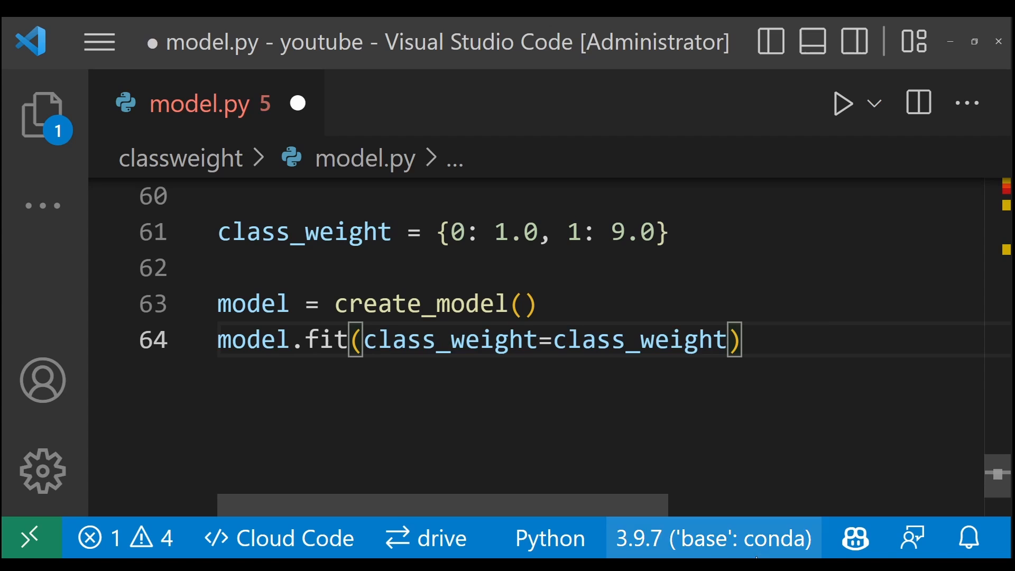